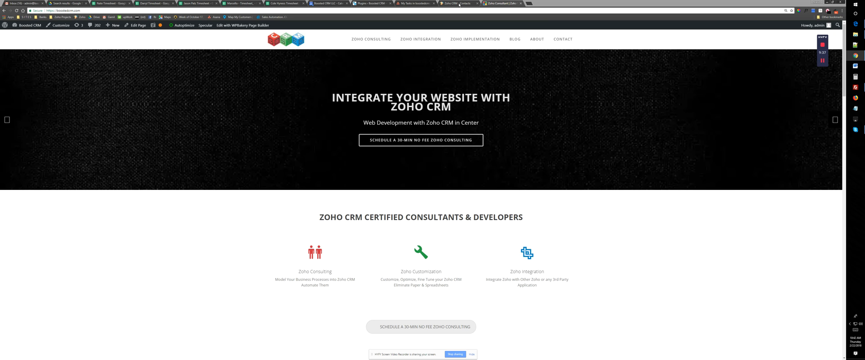
Bring up Mr. Andy Test's contact record in Zoho CRM with its custom document-sending actions.
left_click(457, 3)
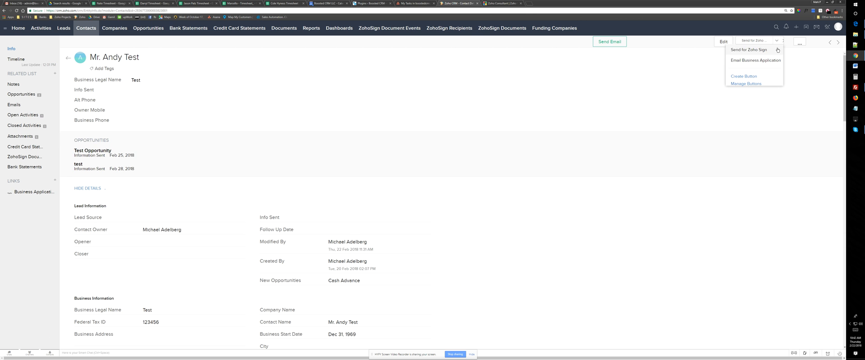
mouse_move(656, 68)
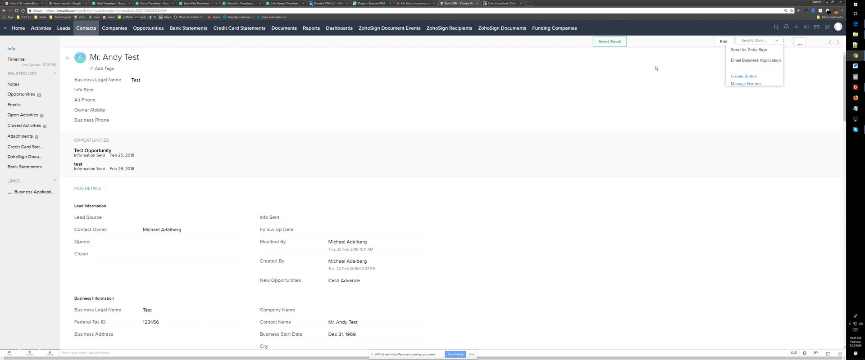
Open the 'test' opportunity for Mr. Andy Test and view its custom actions.
left_click(148, 28)
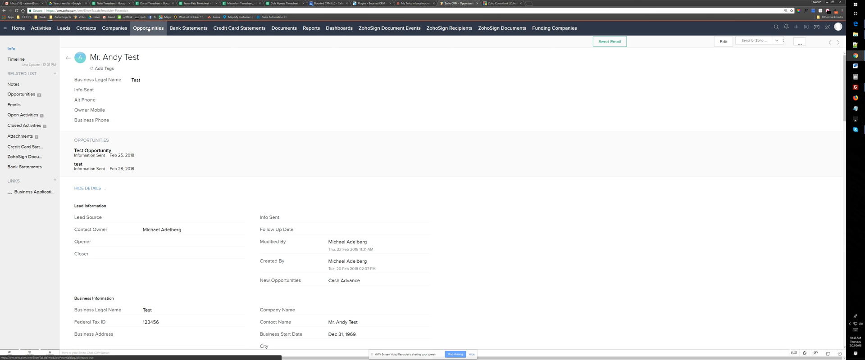
left_click(148, 28)
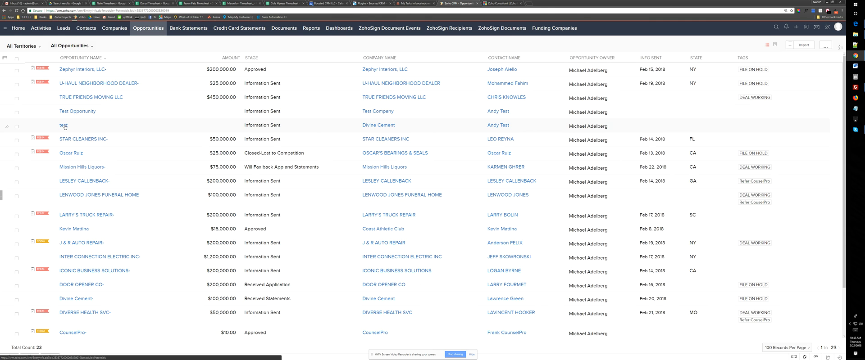
left_click(63, 125)
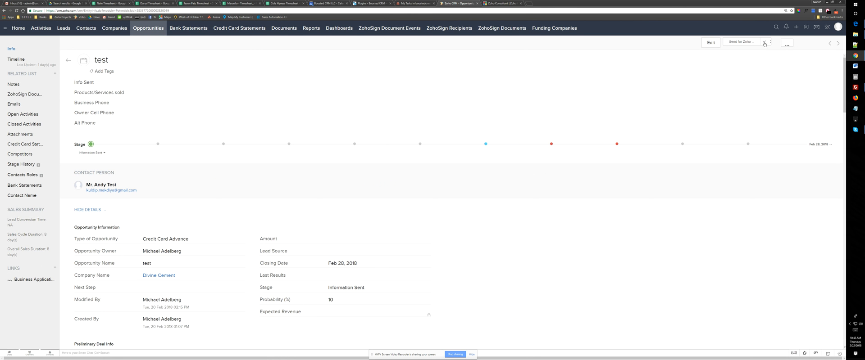
left_click(764, 42)
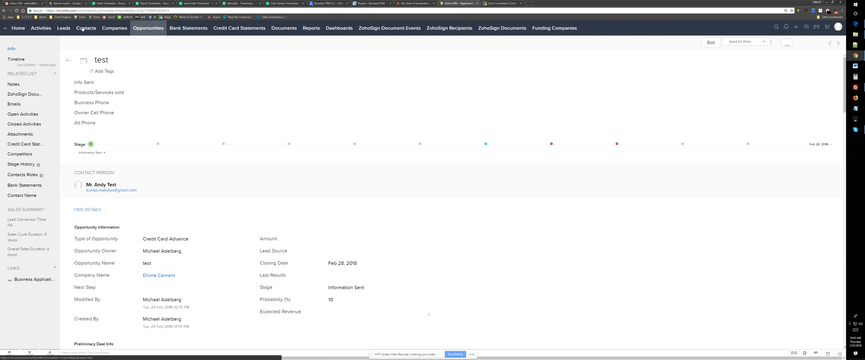
Start a new contact named Mark Testing, autofilling company Boosted CRM LLC and address.
left_click(86, 28)
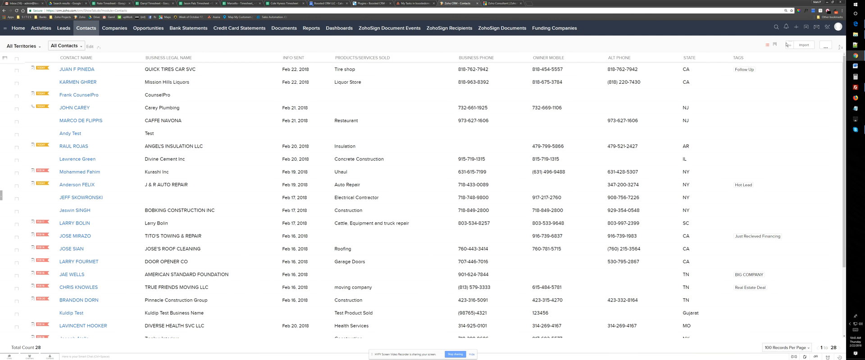
left_click(791, 28)
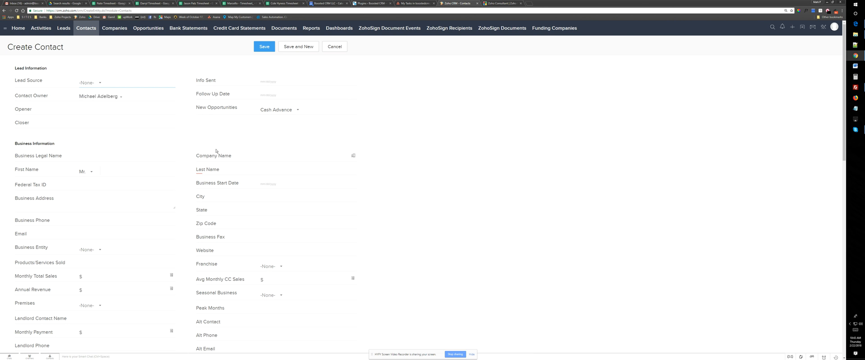
type("Ma")
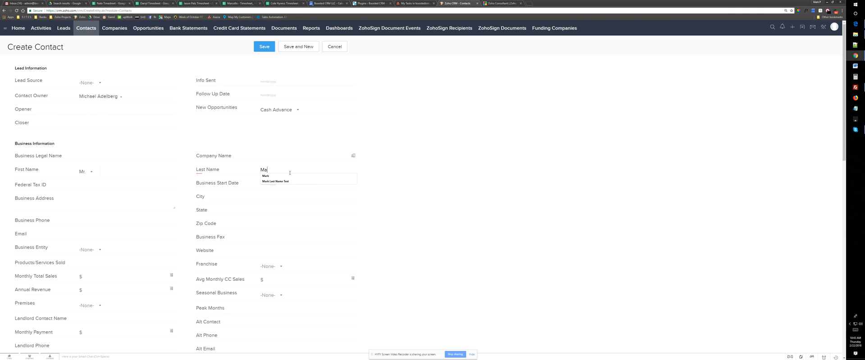
type("Mark Testing")
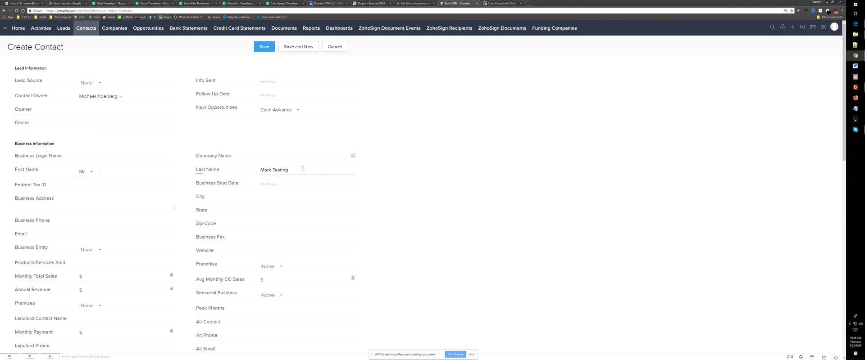
type("Boosted CRM")
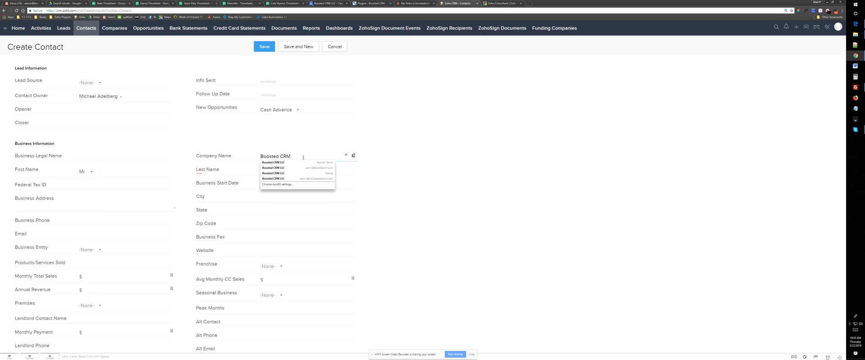
left_click(274, 162)
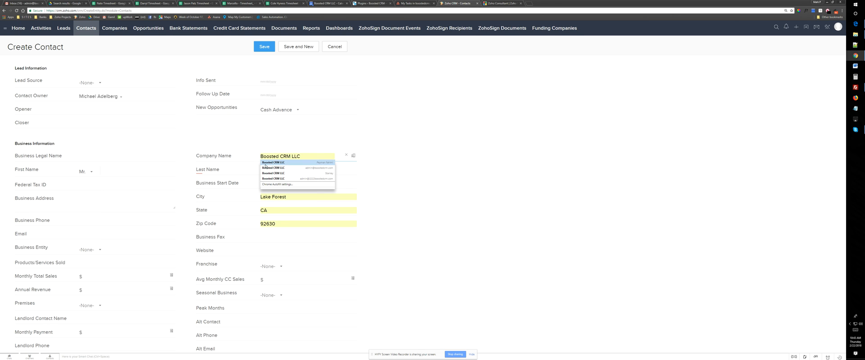
type("Mark Testing")
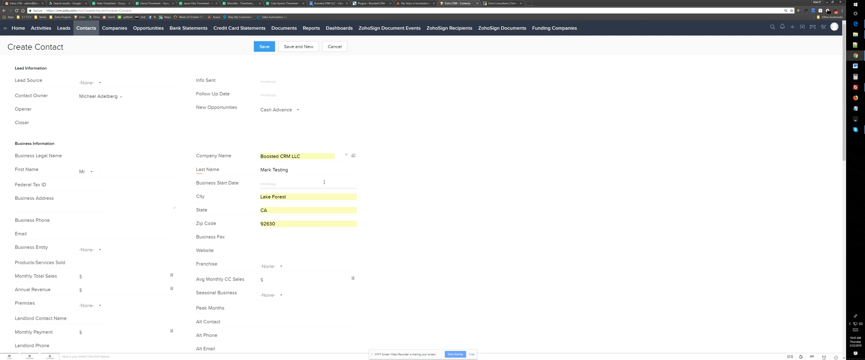
Enter the contact's email address at the boostedcrm domain.
scroll("down", 3)
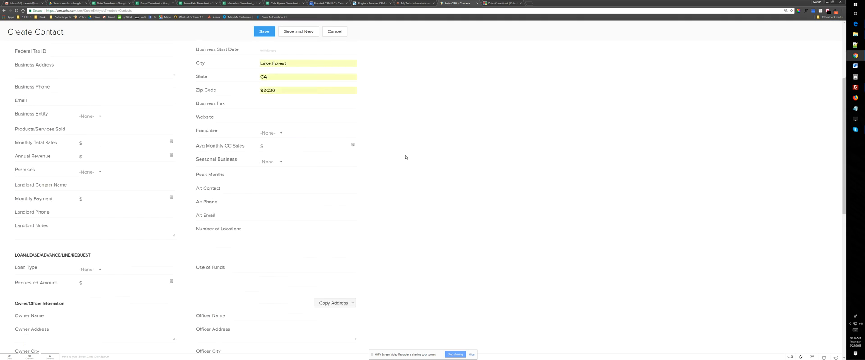
scroll("down", 3)
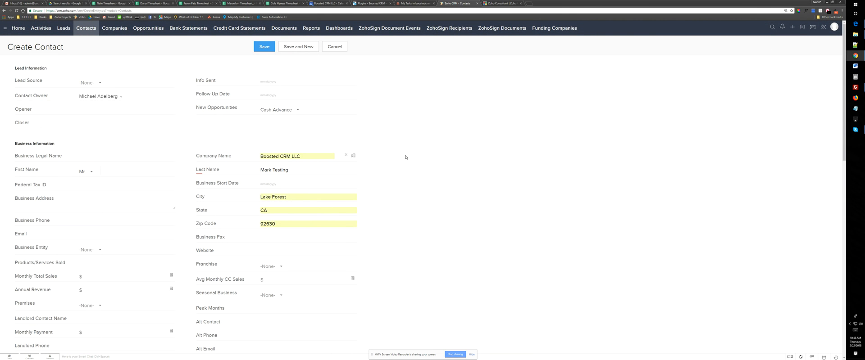
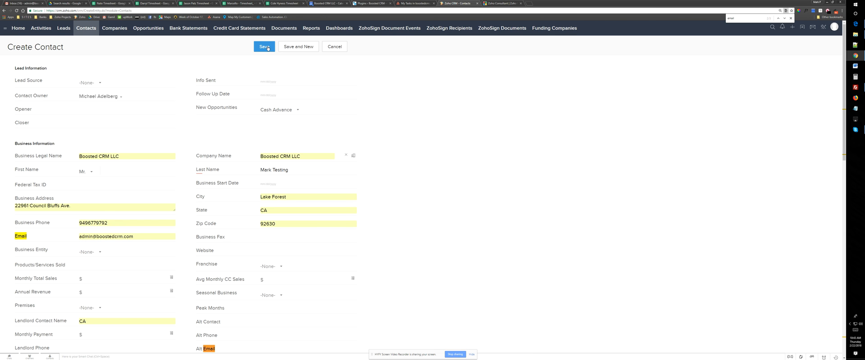
Save the Mark Testing contact for Boosted CRM LLC.
left_click(263, 47)
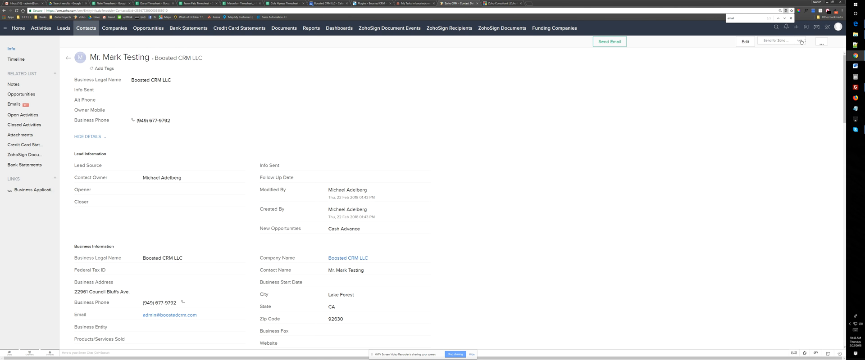
mouse_move(381, 122)
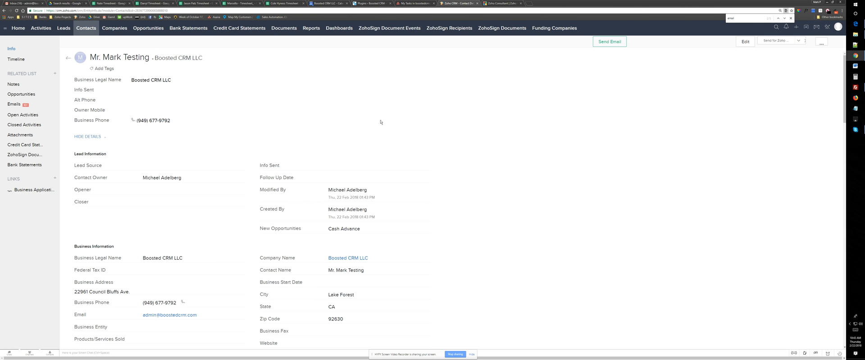
mouse_move(70, 123)
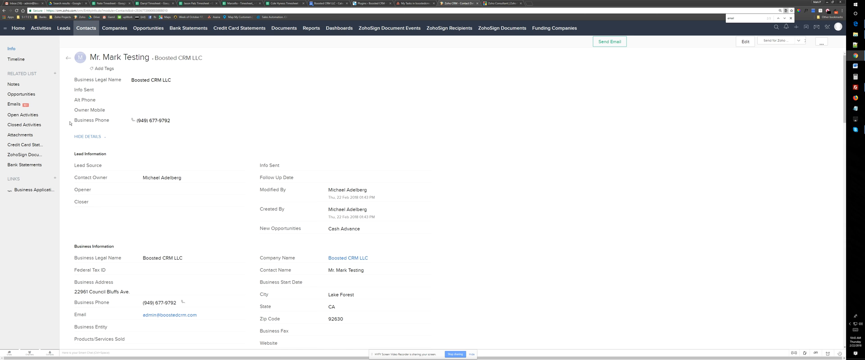
Create opportunity 'Test Opportunity - Email Business Application' for Boosted CRM LLC with amount 20000.
left_click(147, 28)
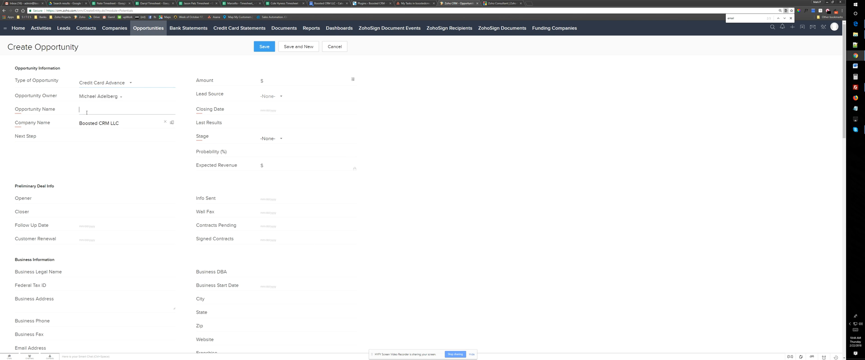
type("Test O")
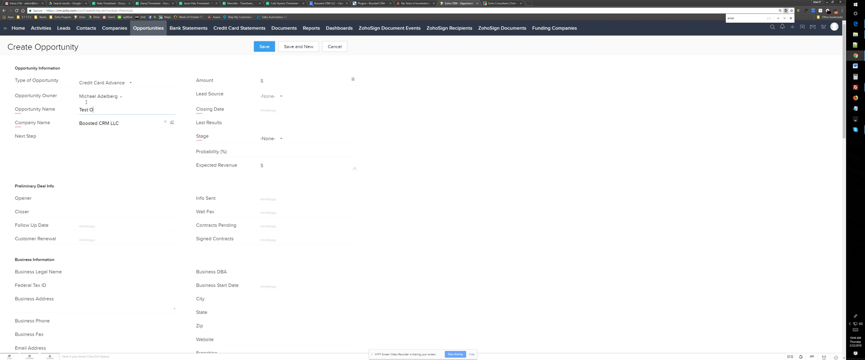
type("pportunity")
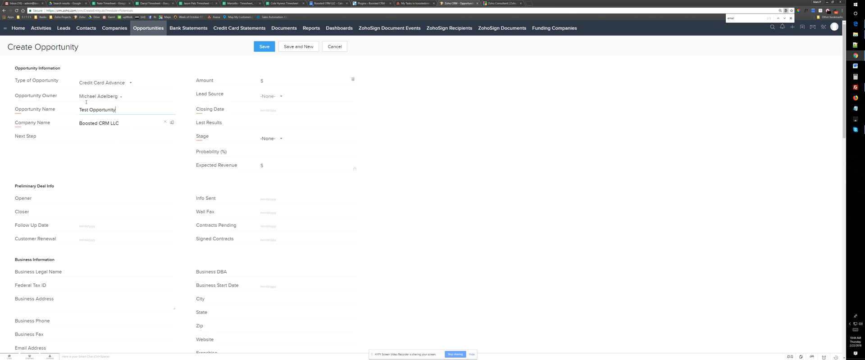
type("- S")
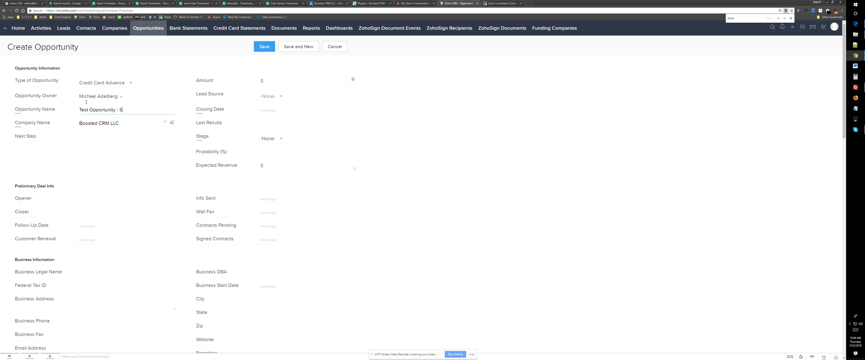
type("end Em")
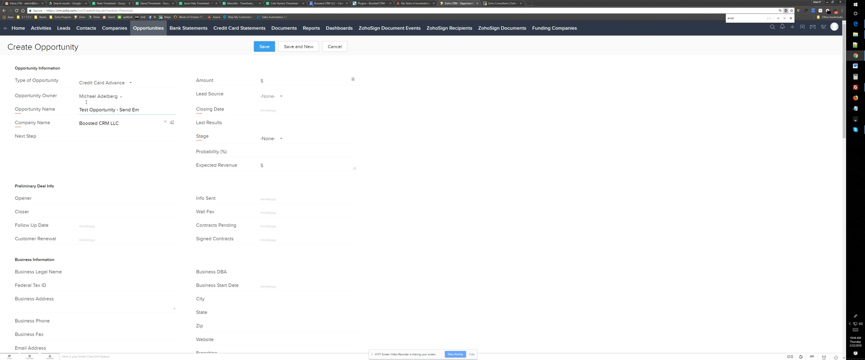
type("Email Business Applicatio")
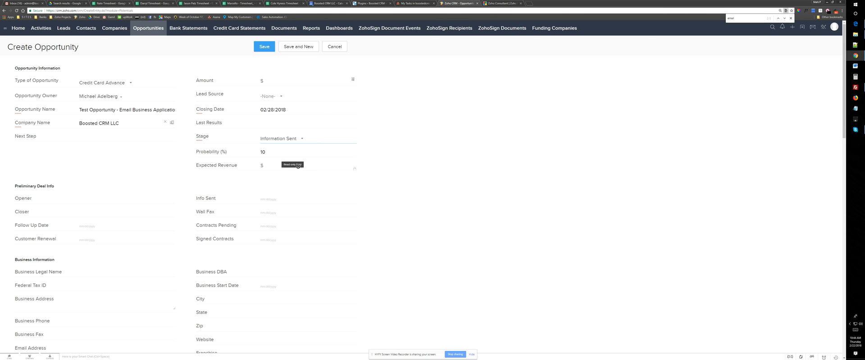
mouse_move(95, 154)
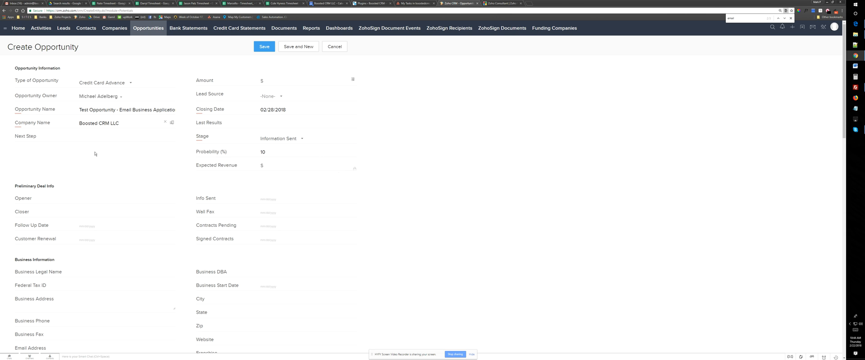
type("20000")
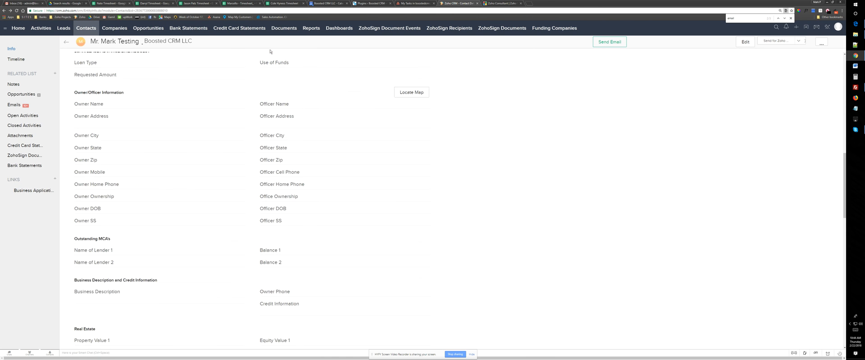
scroll("down", 3)
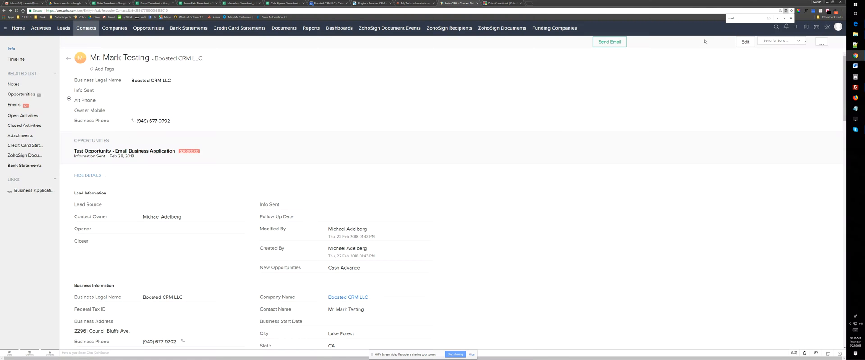
left_click(797, 41)
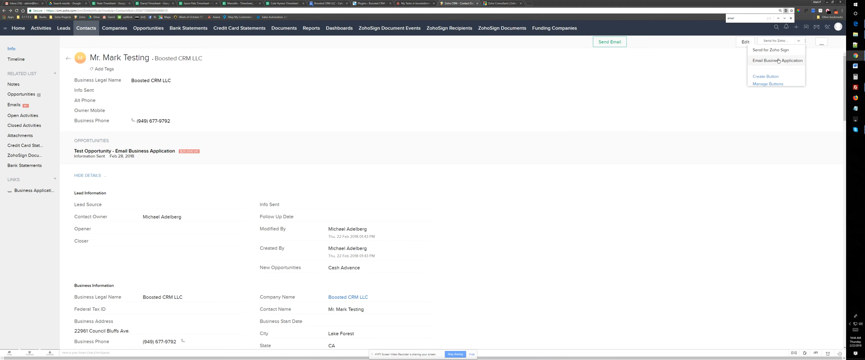
mouse_move(781, 61)
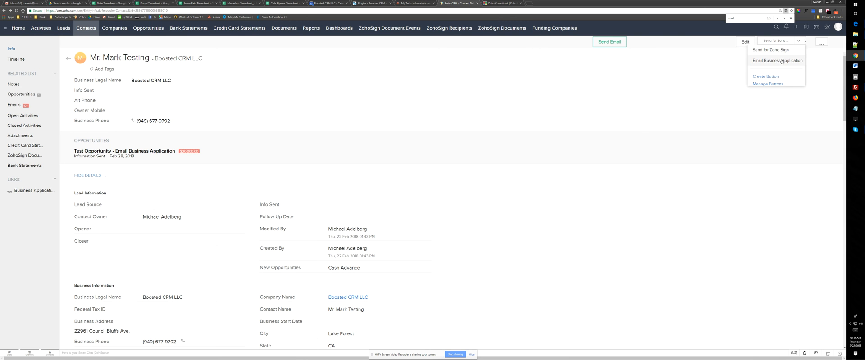
left_click(776, 61)
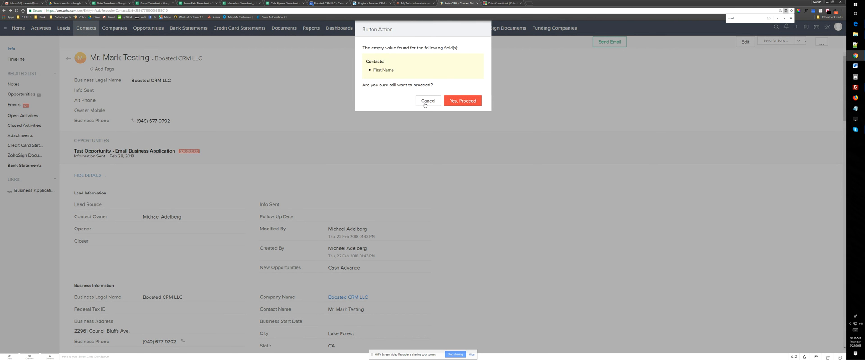
left_click(428, 101)
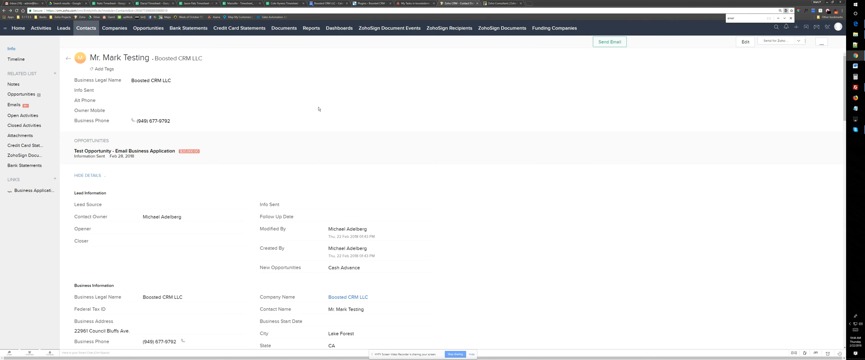
scroll("down", 3)
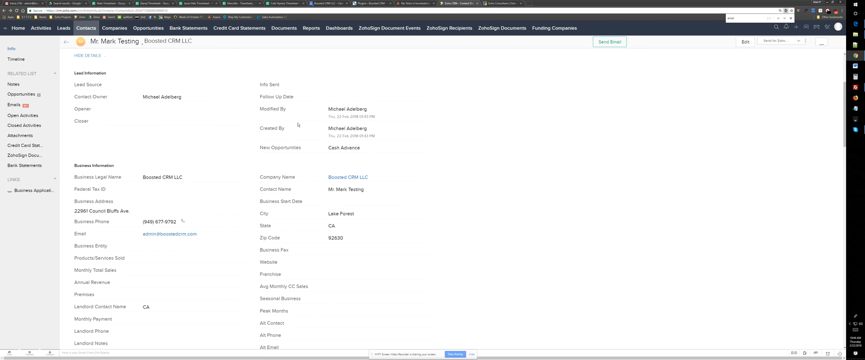
mouse_move(357, 178)
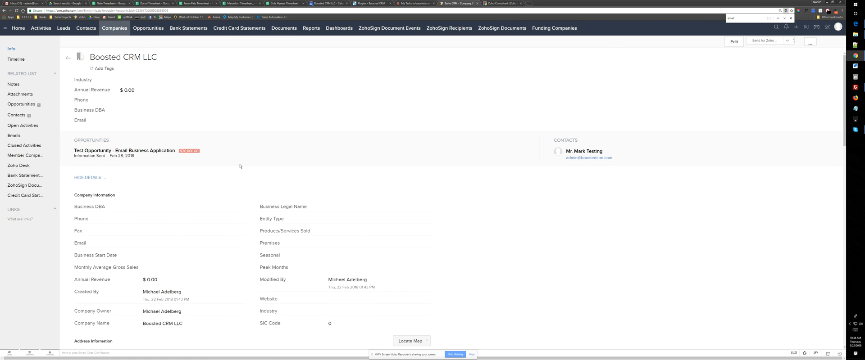
left_click(584, 152)
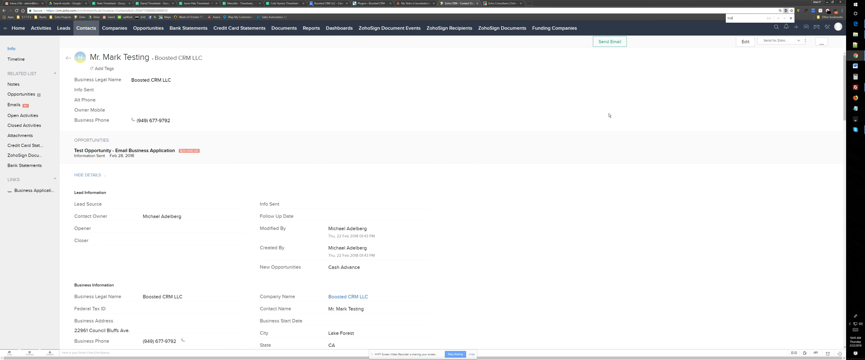
scroll("down", 3)
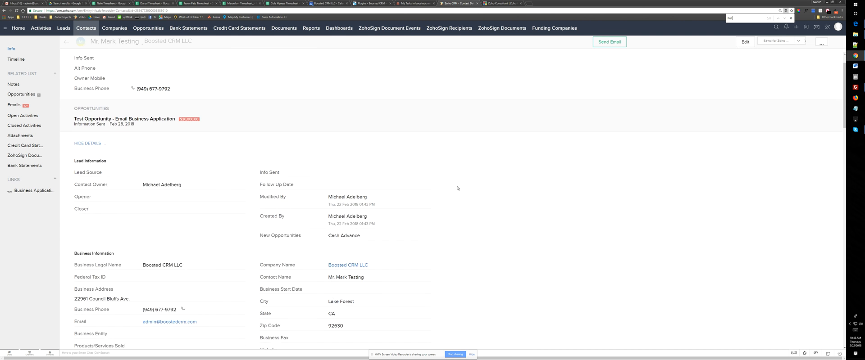
scroll("down", 3)
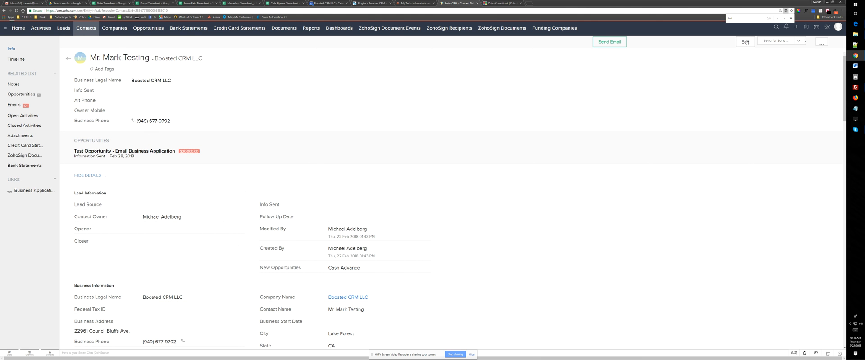
Edit the contact to add first name 'Mark' and save it.
left_click(744, 42)
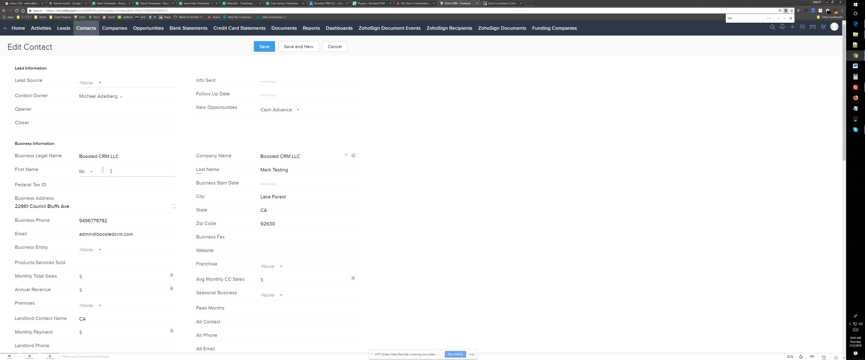
type("Mark")
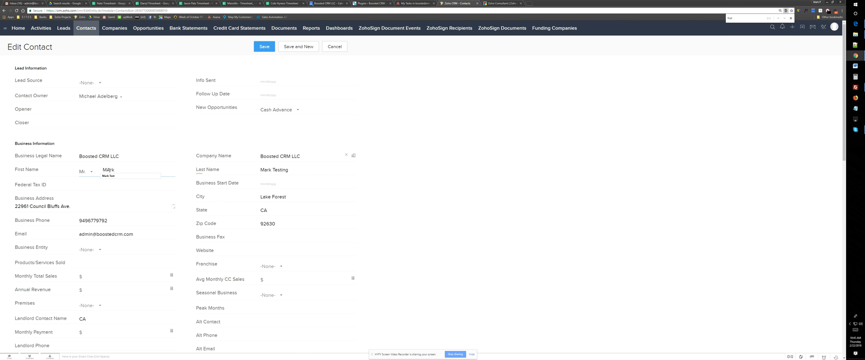
left_click(264, 46)
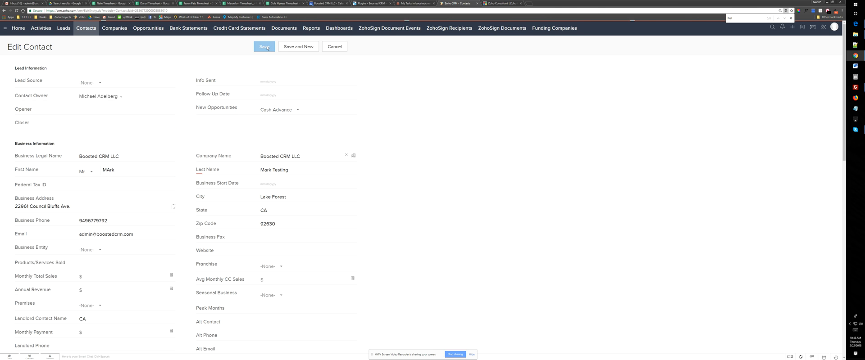
left_click(264, 46)
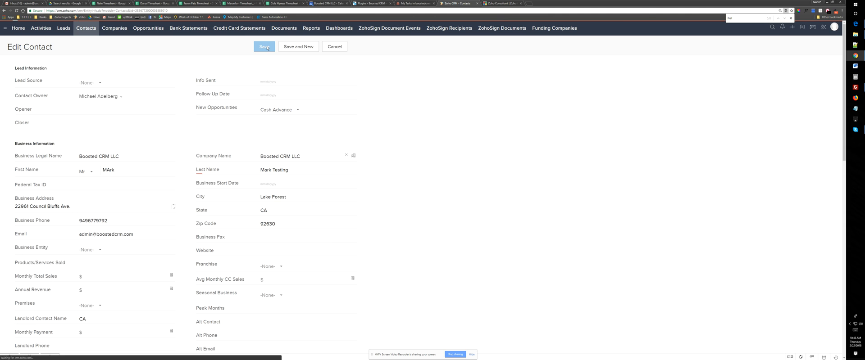
Open the Test Opportunity record, try Email Business Application, and cancel the empty-email warning.
left_click(265, 47)
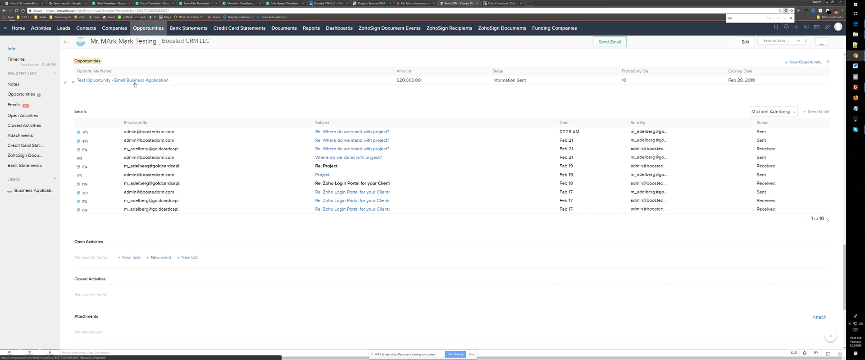
left_click(122, 80)
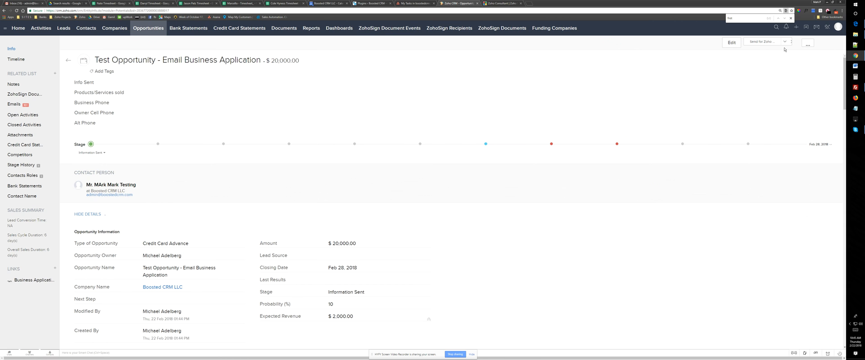
mouse_move(763, 62)
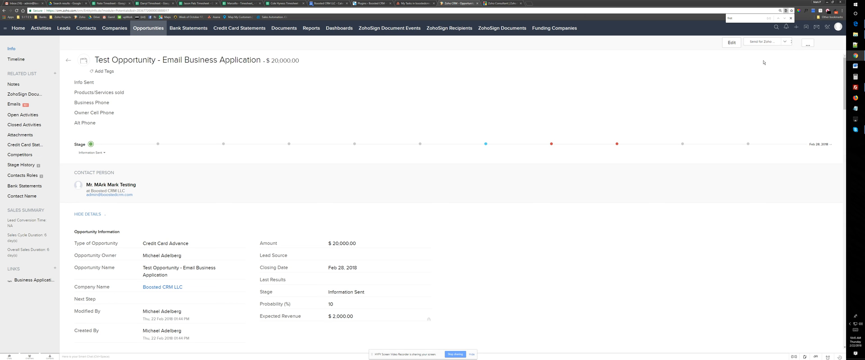
left_click(764, 41)
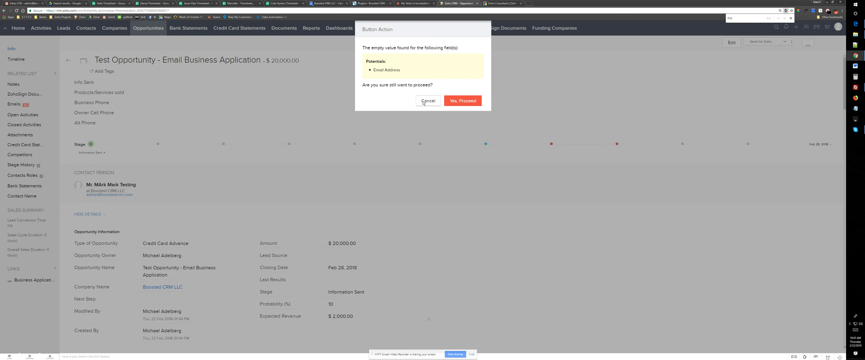
left_click(427, 101)
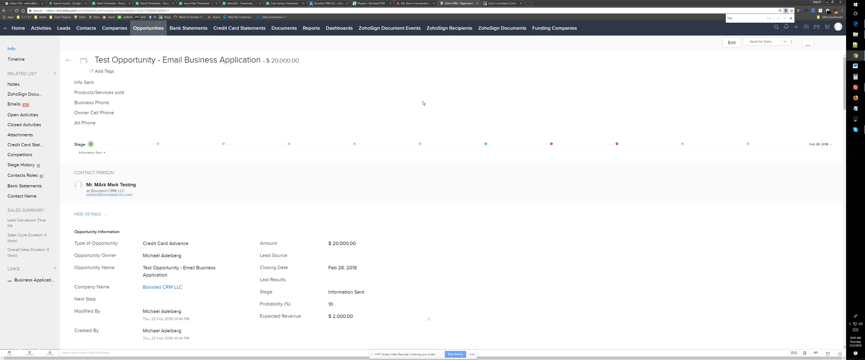
type("email")
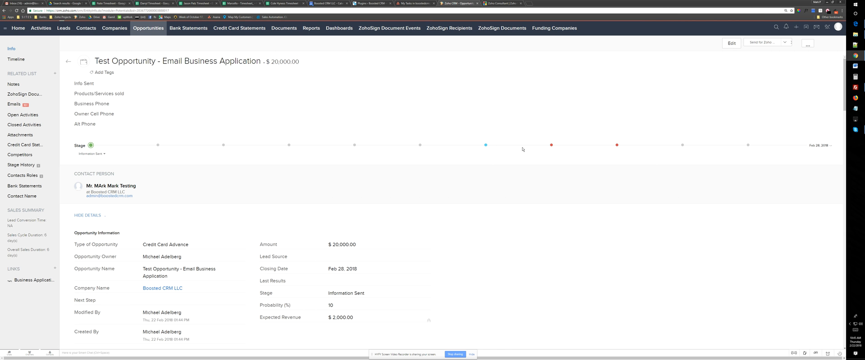
Fill in the opportunity's empty Email Address field and save the record.
left_click(730, 43)
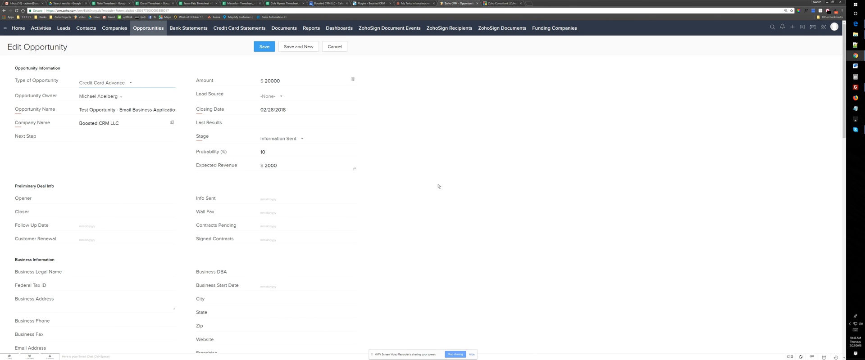
type("email")
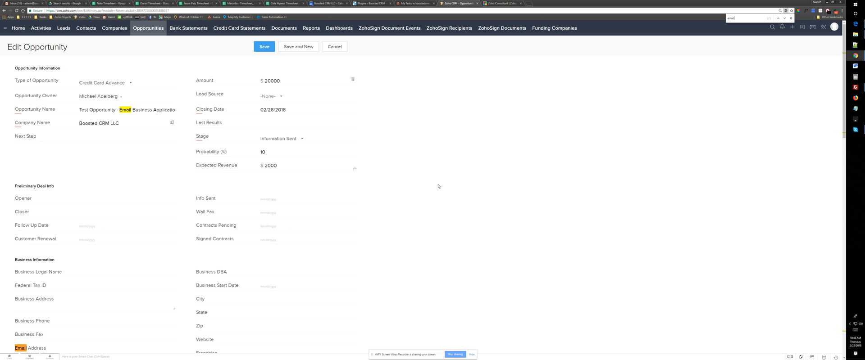
left_click(264, 46)
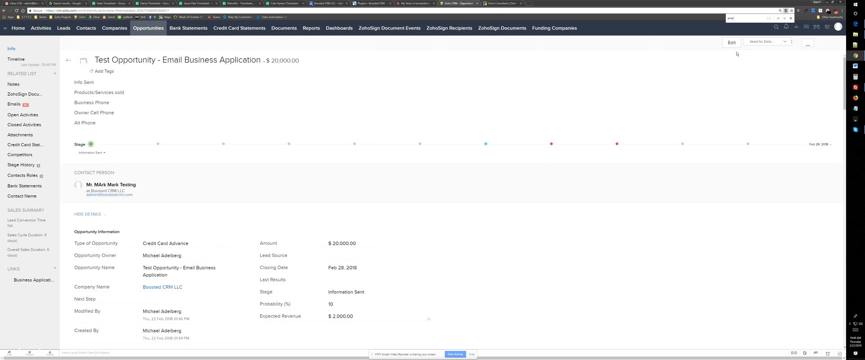
Email the business application to the client and dismiss the sent confirmation.
left_click(765, 42)
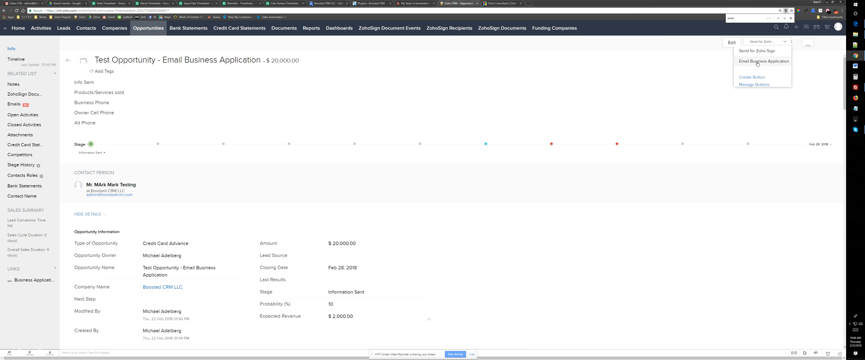
left_click(764, 60)
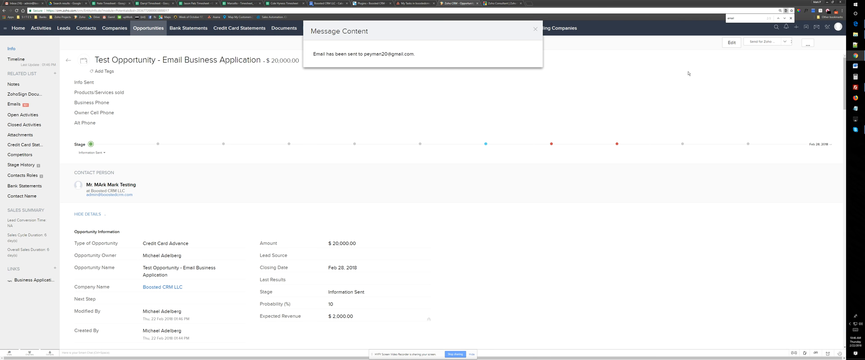
mouse_move(417, 60)
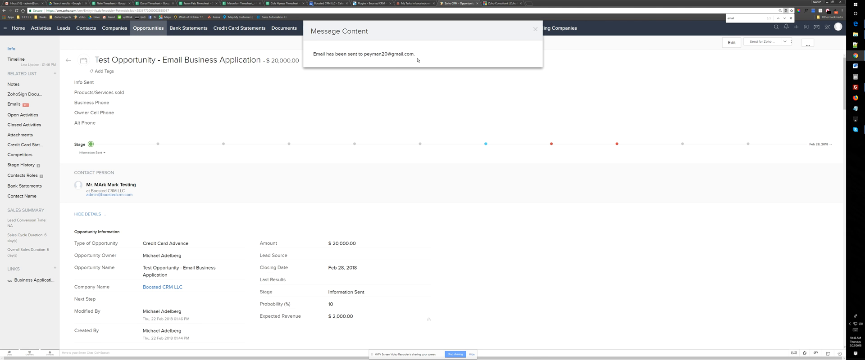
mouse_move(792, 19)
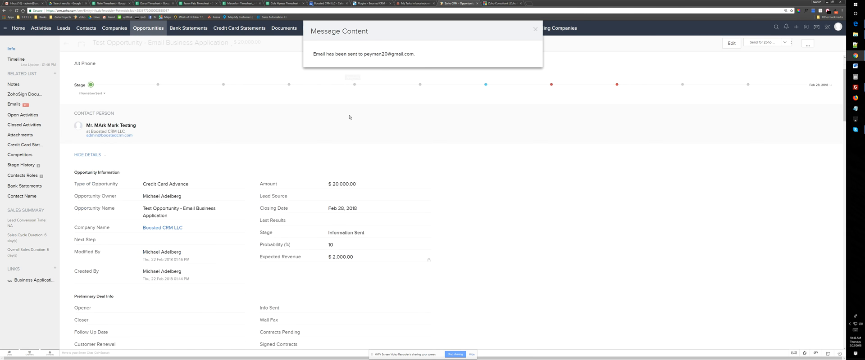
scroll("down", 3)
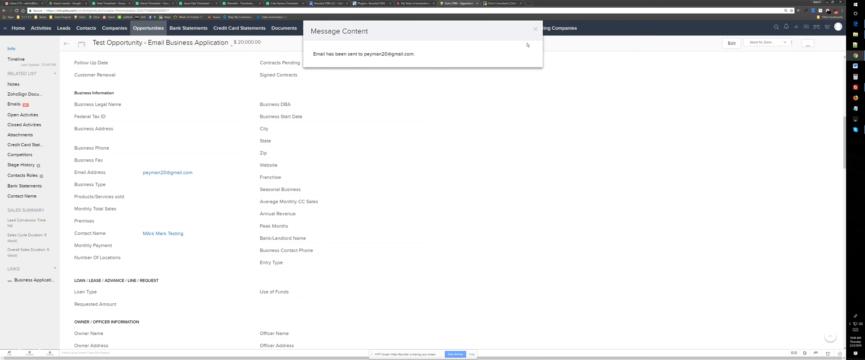
left_click(534, 29)
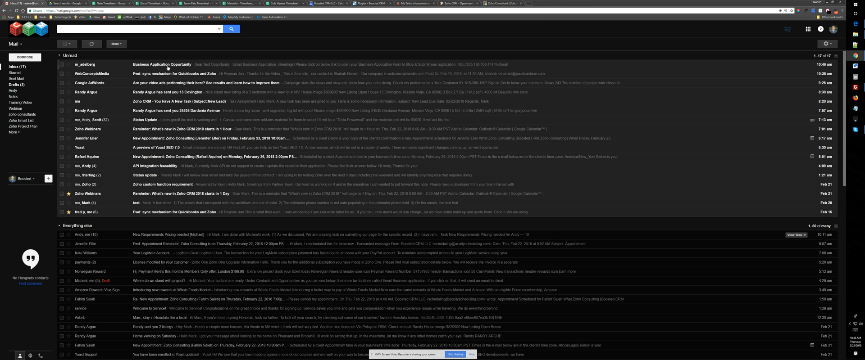
Read the Business Application Opportunity email and follow its application form link.
left_click(158, 65)
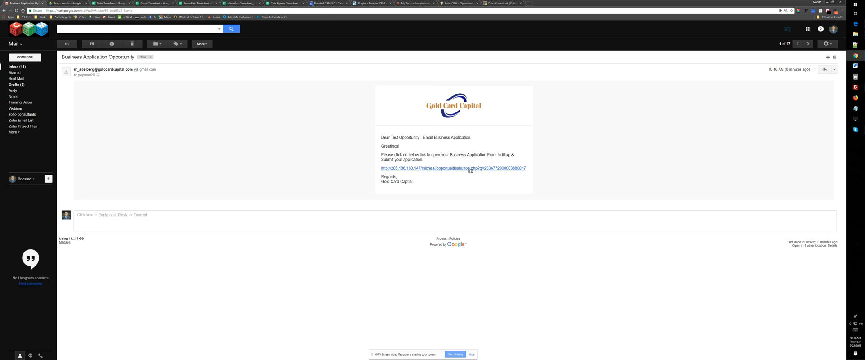
left_click(452, 169)
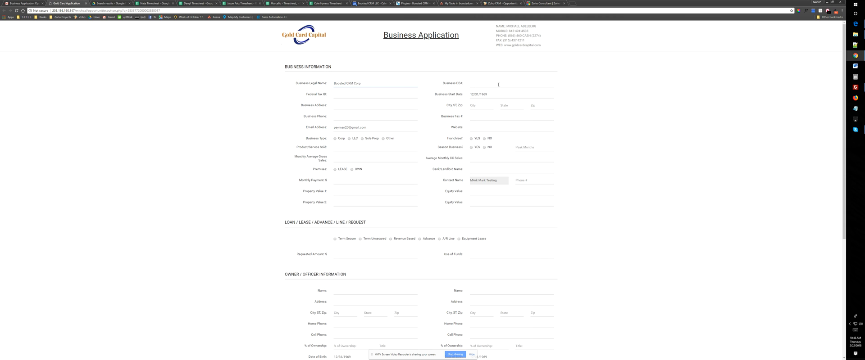
scroll("down", 3)
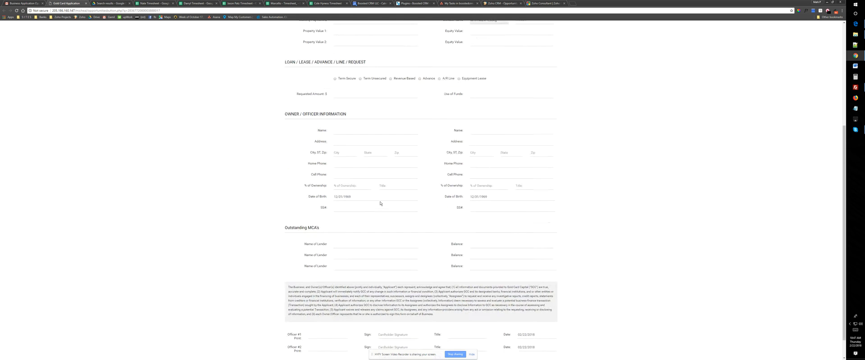
scroll("down", 3)
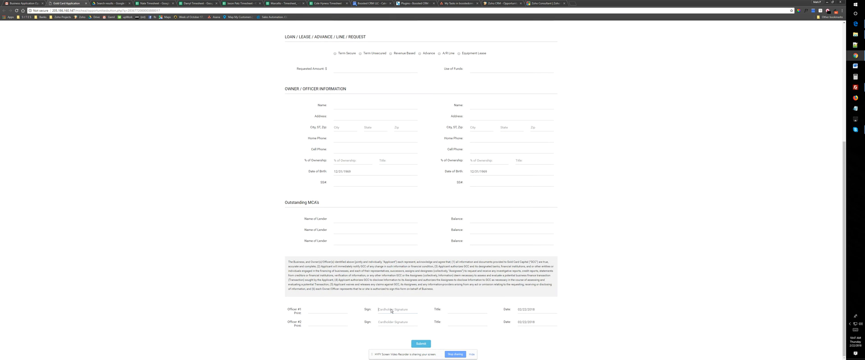
left_click(393, 310)
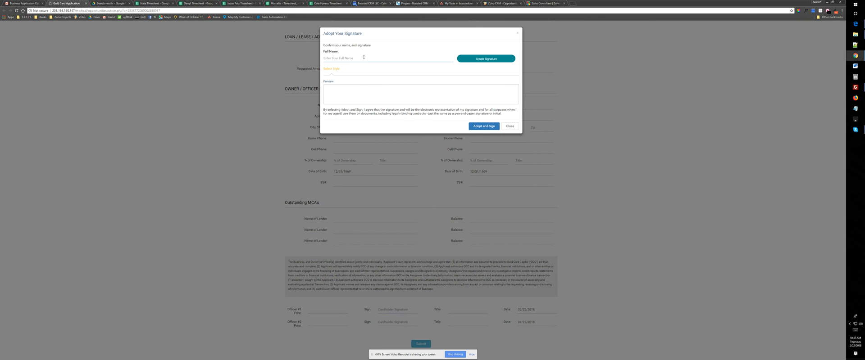
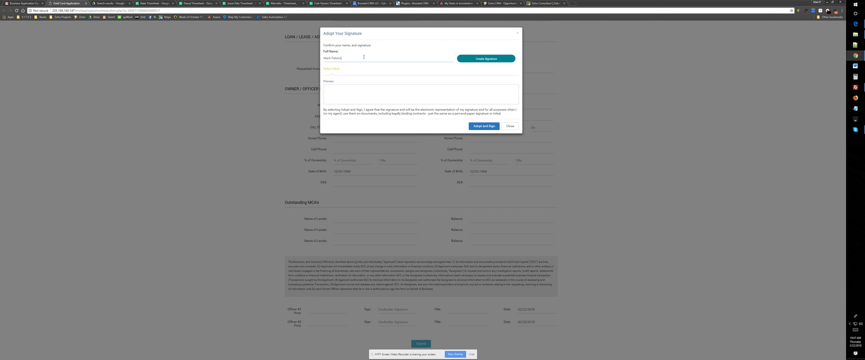
left_click(486, 59)
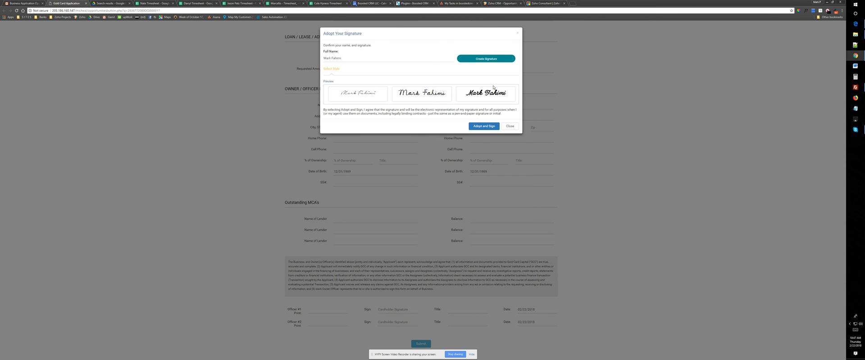
left_click(484, 126)
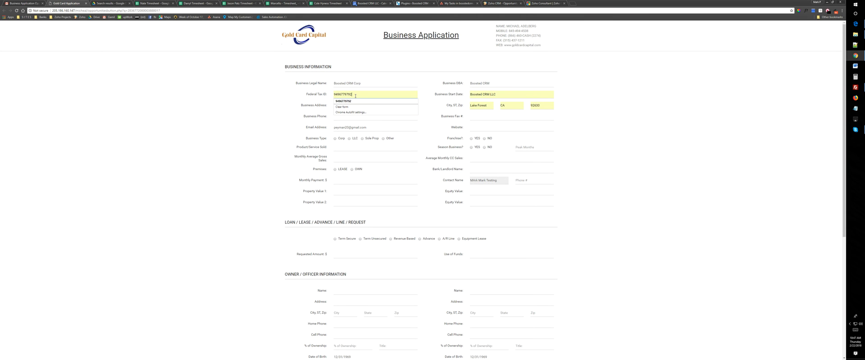
Submit the signed application with title Manager after checking the signature.
scroll("down", 3)
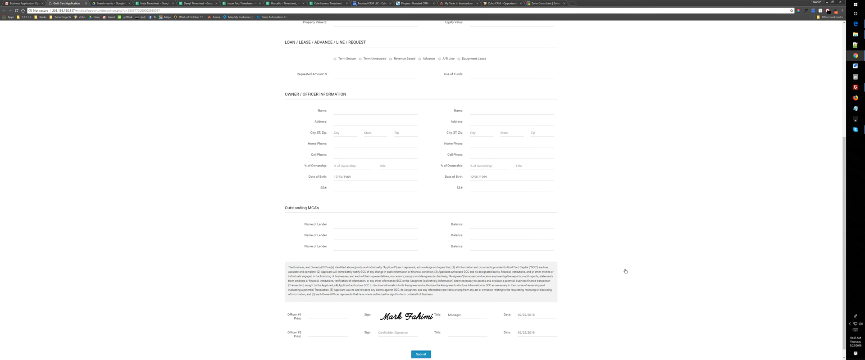
left_click(420, 355)
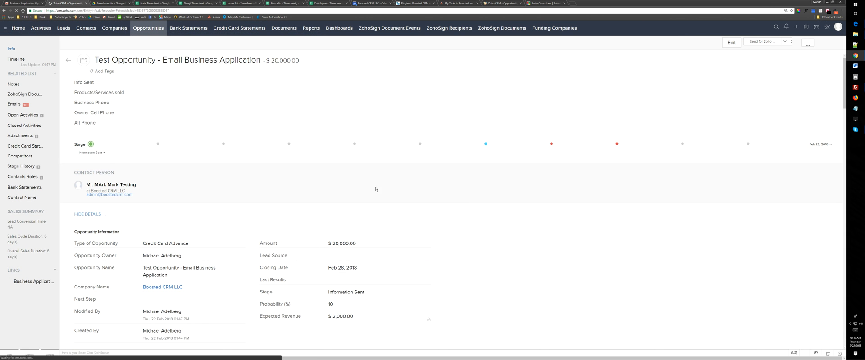
mouse_move(258, 169)
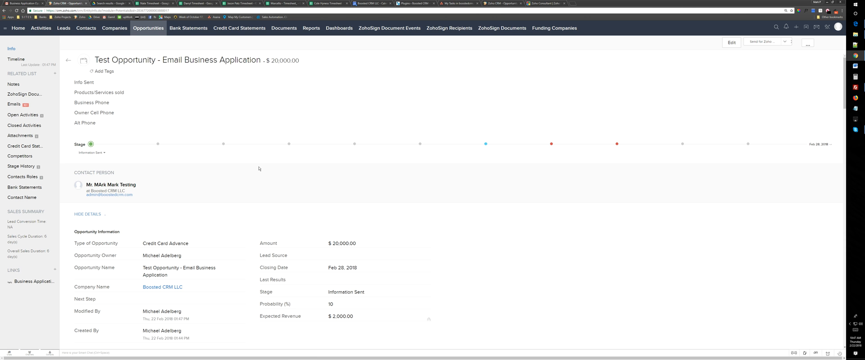
Review the auto-filled Boosted CRM Corp business fields and the GoldCardCapital-2018-02-22 PDF attachment.
scroll("down", 3)
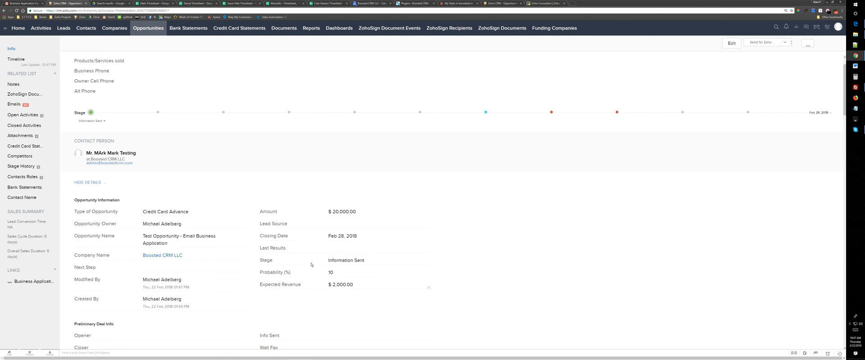
scroll("down", 3)
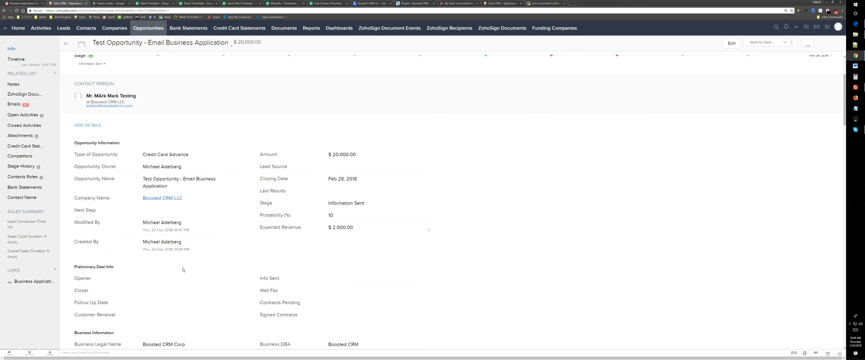
scroll("down", 3)
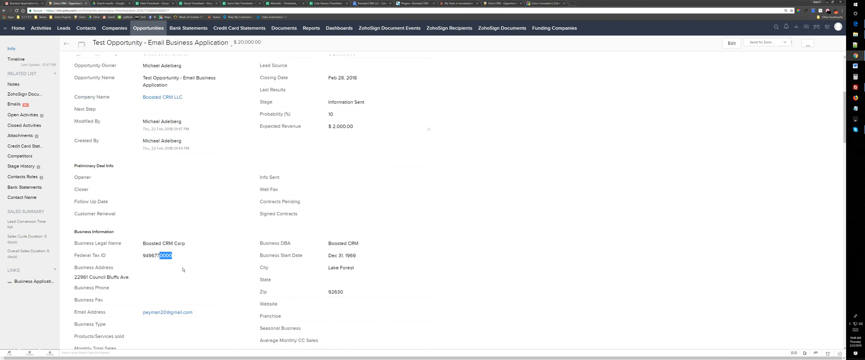
scroll("down", 3)
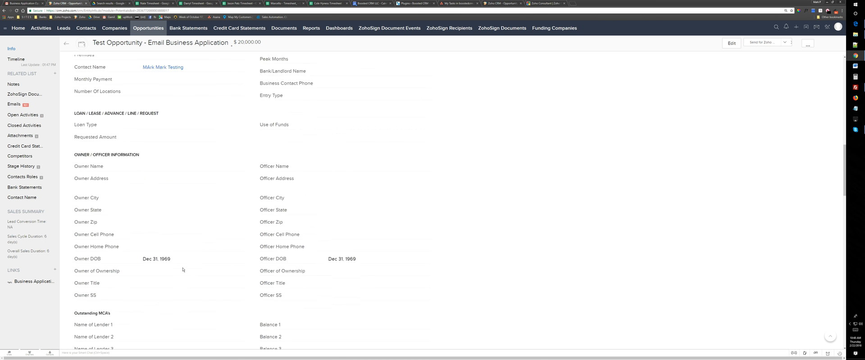
scroll("down", 3)
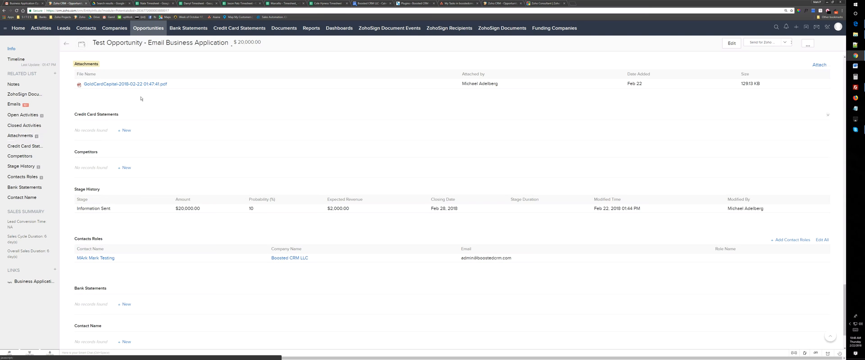
Review the GoldCardCapital PDF's filled form and signing history, then view the Boosted CRM website.
left_click(126, 84)
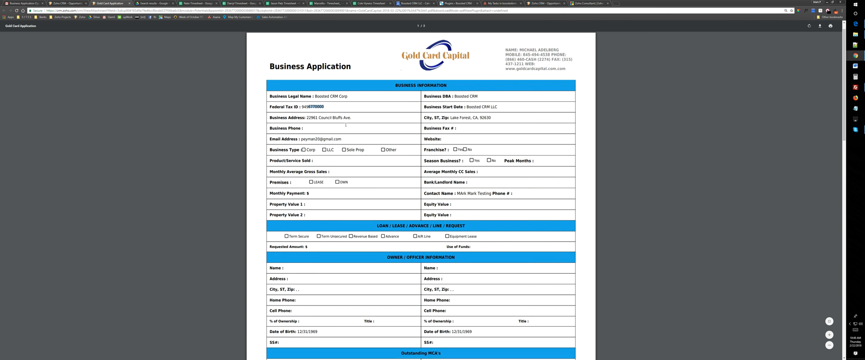
scroll("down", 3)
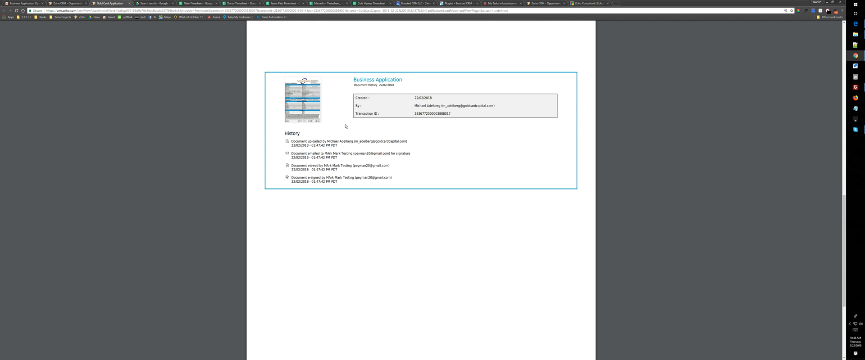
mouse_move(425, 164)
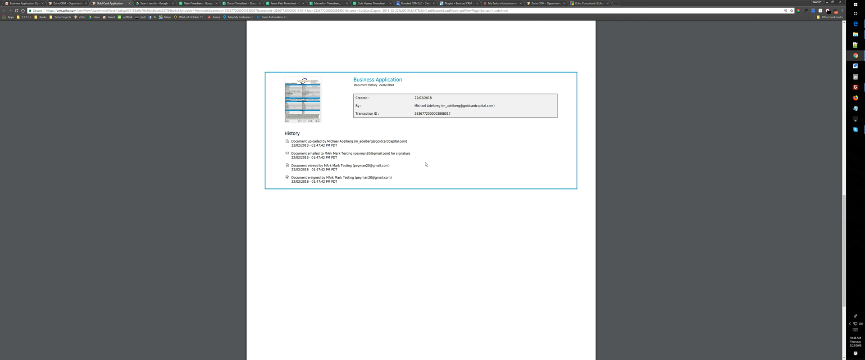
mouse_move(421, 156)
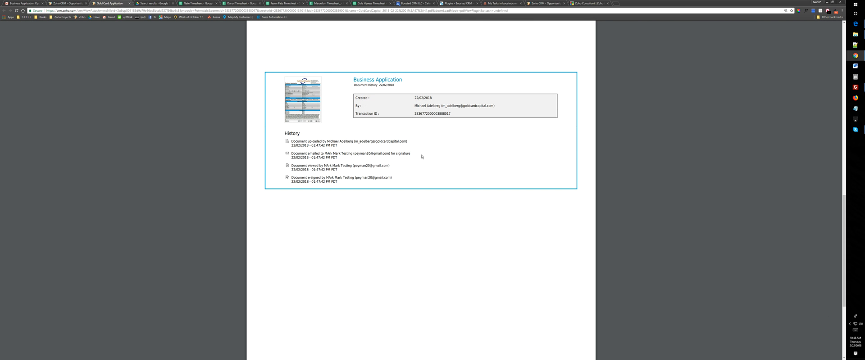
mouse_move(393, 166)
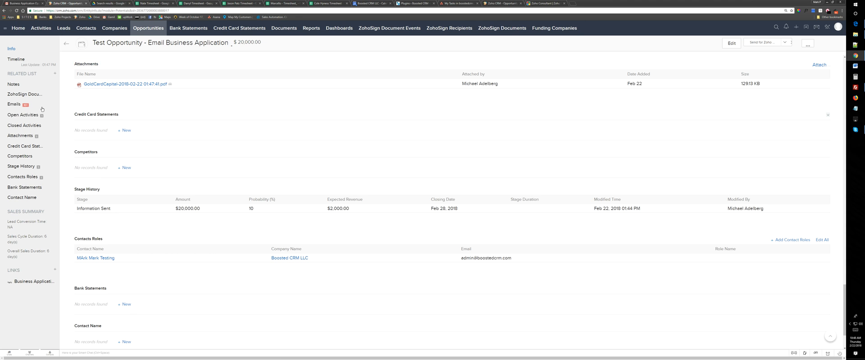
mouse_move(640, 114)
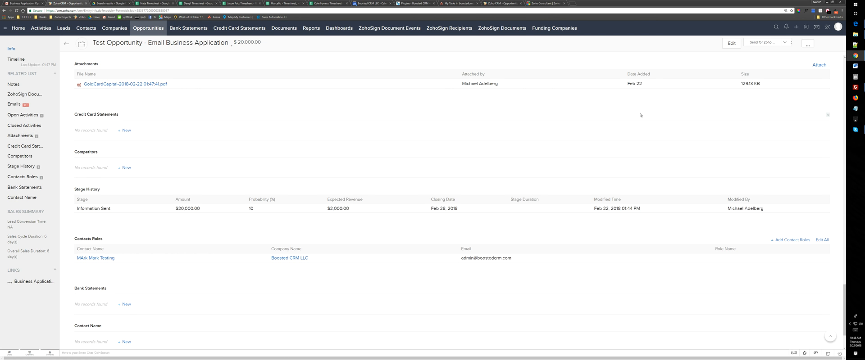
mouse_move(646, 115)
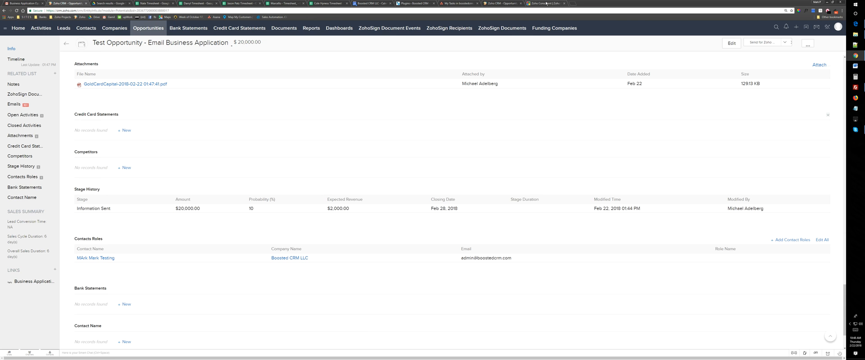
left_click(543, 4)
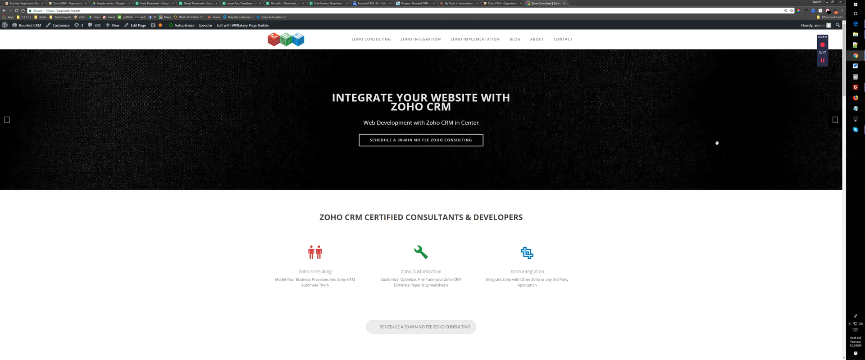
mouse_move(815, 70)
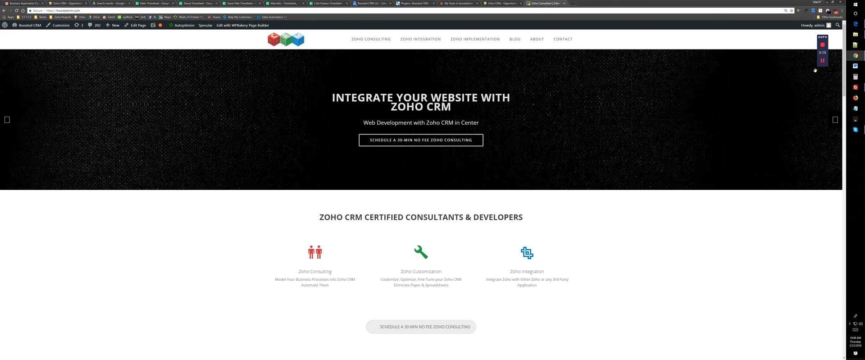